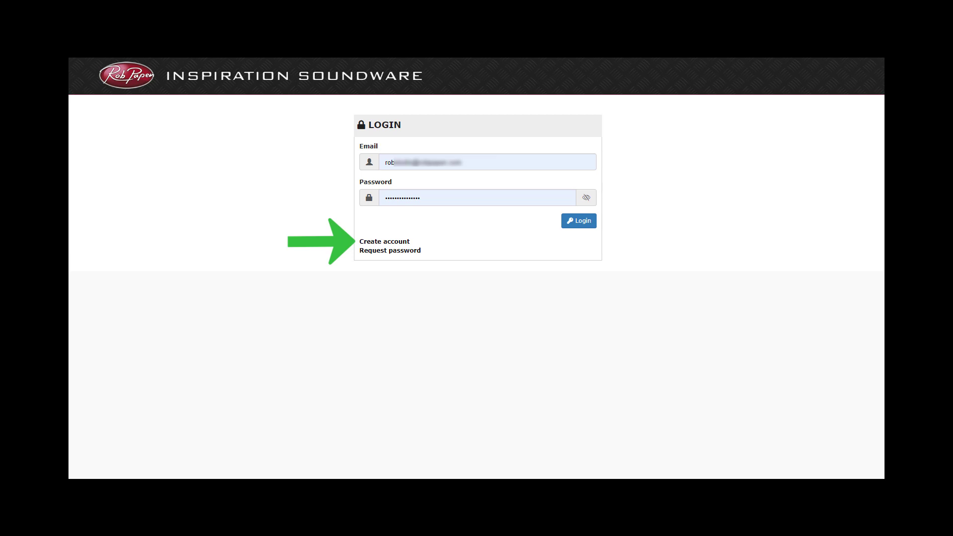
Step: Sign in with the entered credentials and land on the account Home page
left_click(577, 221)
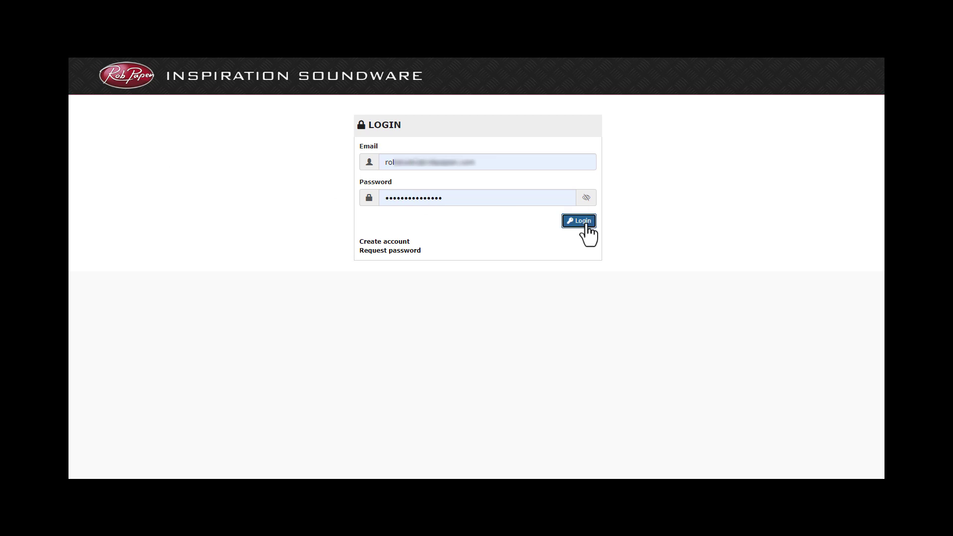
left_click(577, 221)
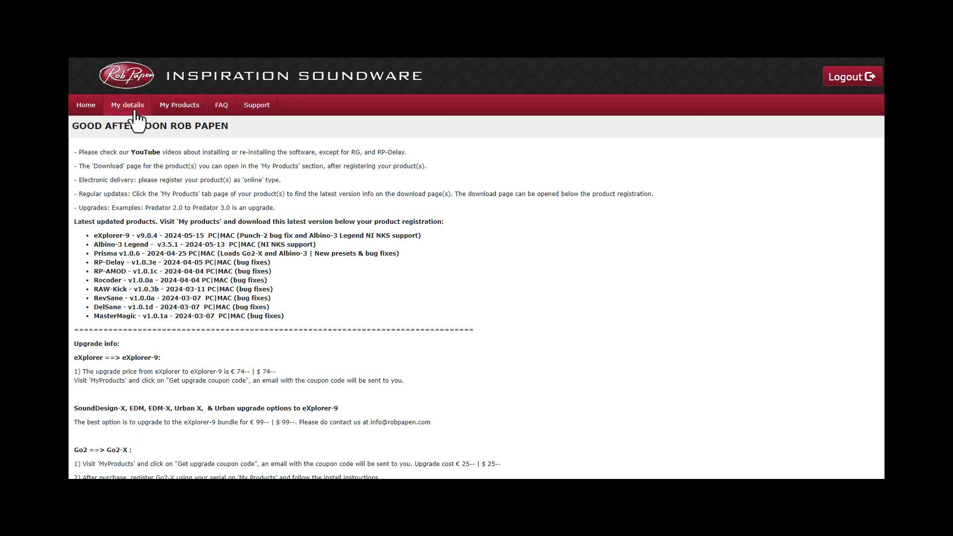
Step: Browse My details, the Newsletter options and the FAQ, finishing on the Support tickets page
left_click(128, 104)
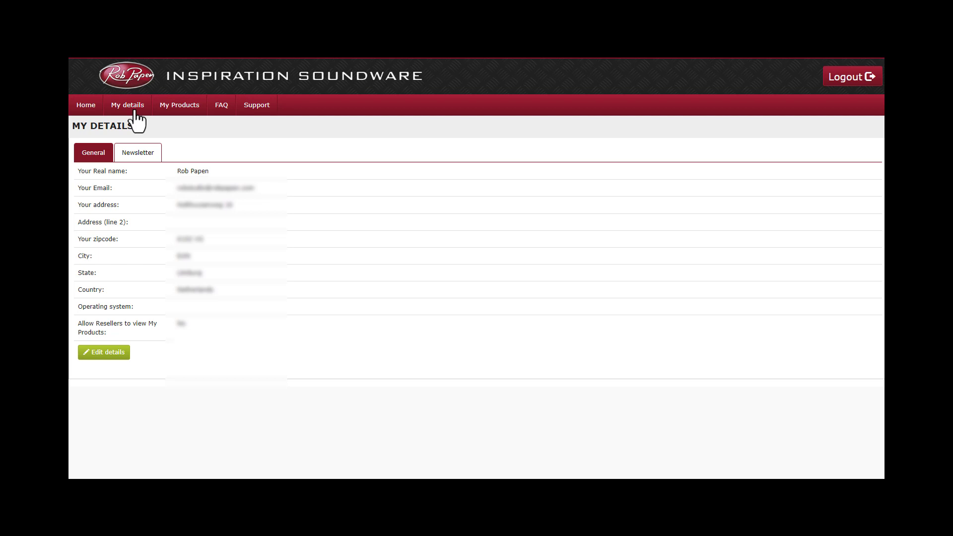
left_click(137, 152)
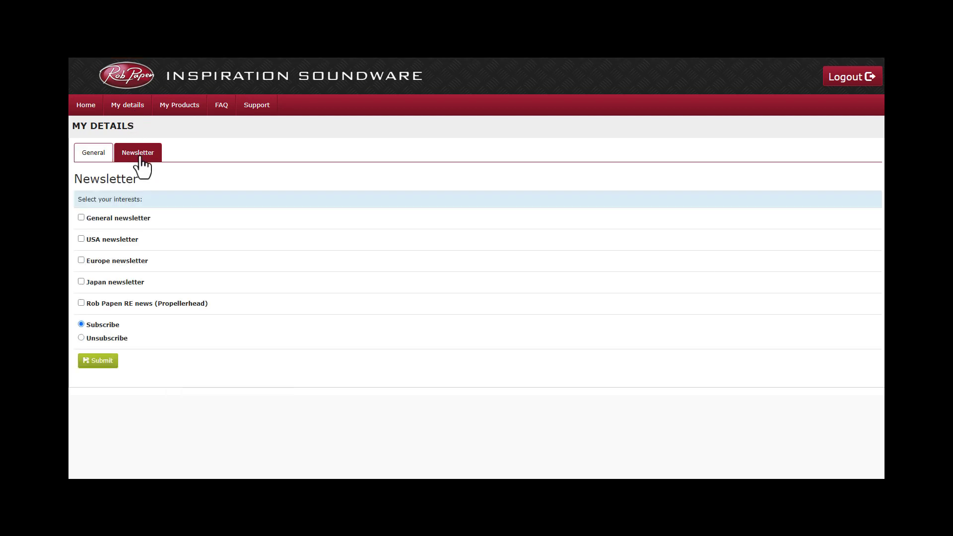
mouse_move(222, 104)
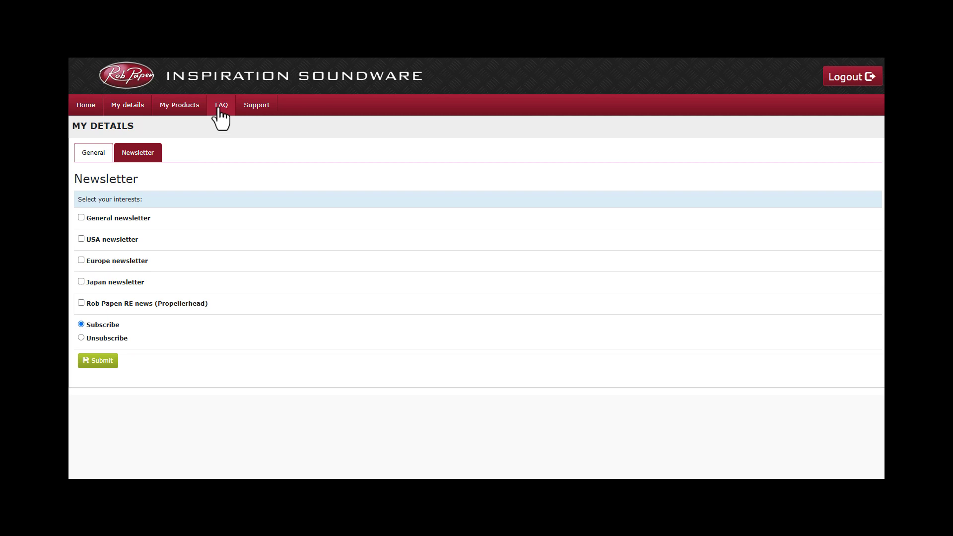
left_click(222, 104)
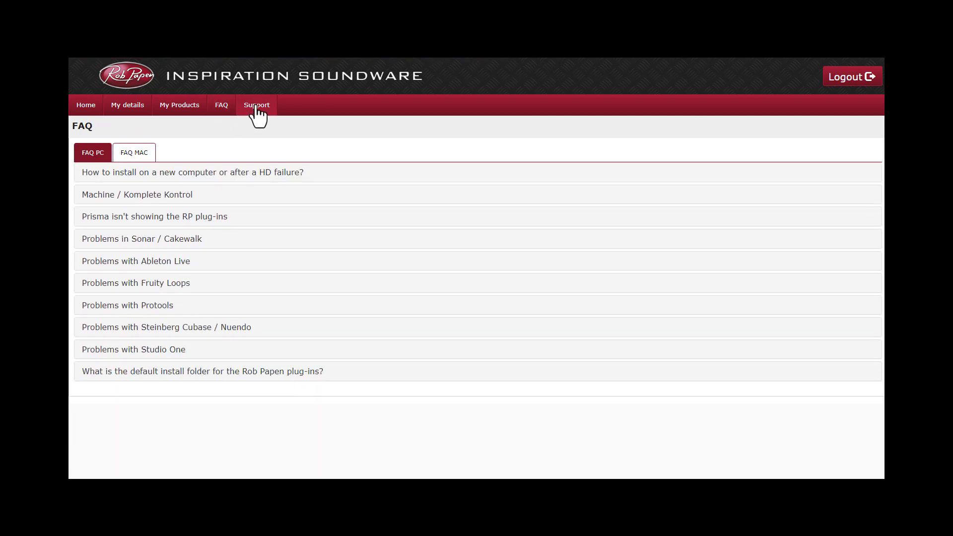
left_click(256, 104)
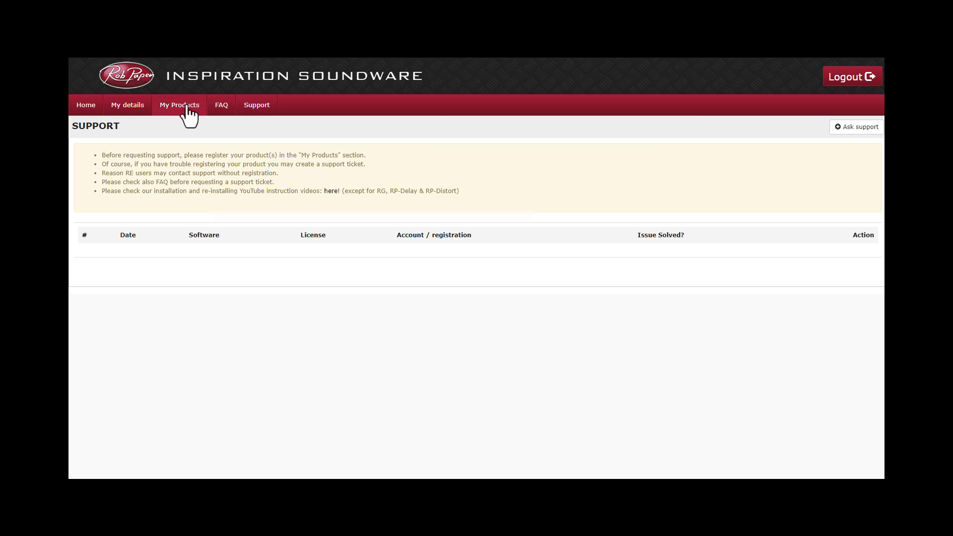
Step: From My Products, start a Register new entry with an empty serial form
left_click(179, 104)
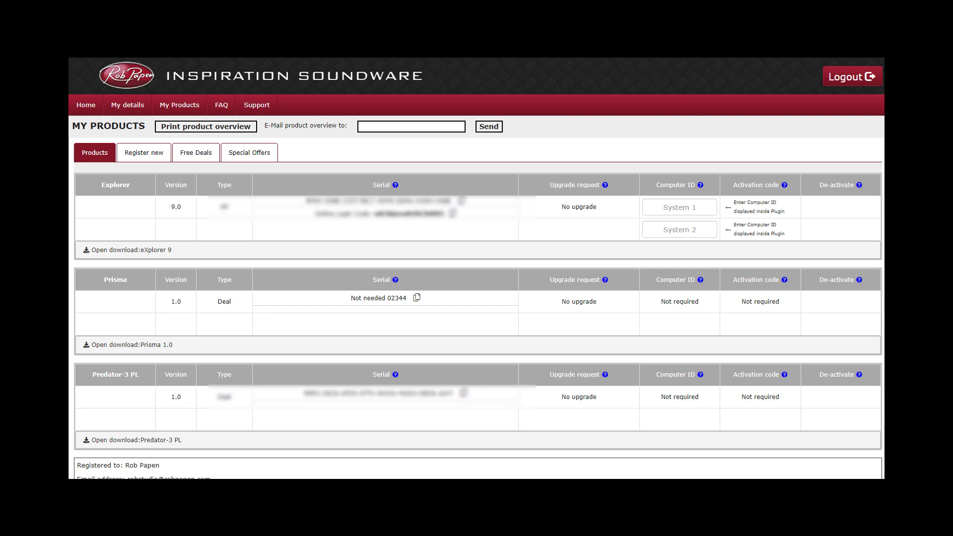
left_click(143, 153)
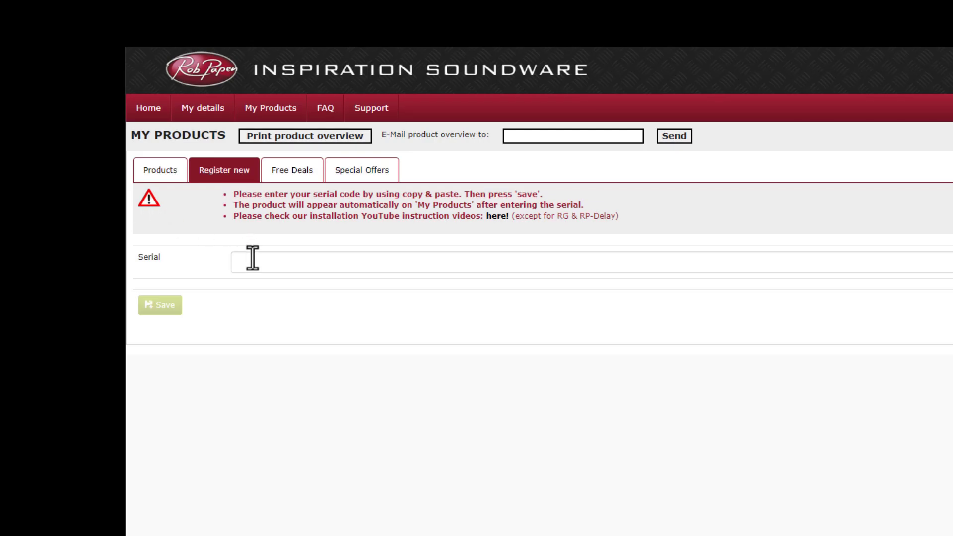
Step: Paste the eXplorer 9 serial, recognised as Explorer Version 9.0, and save the registration
right_click(249, 256)
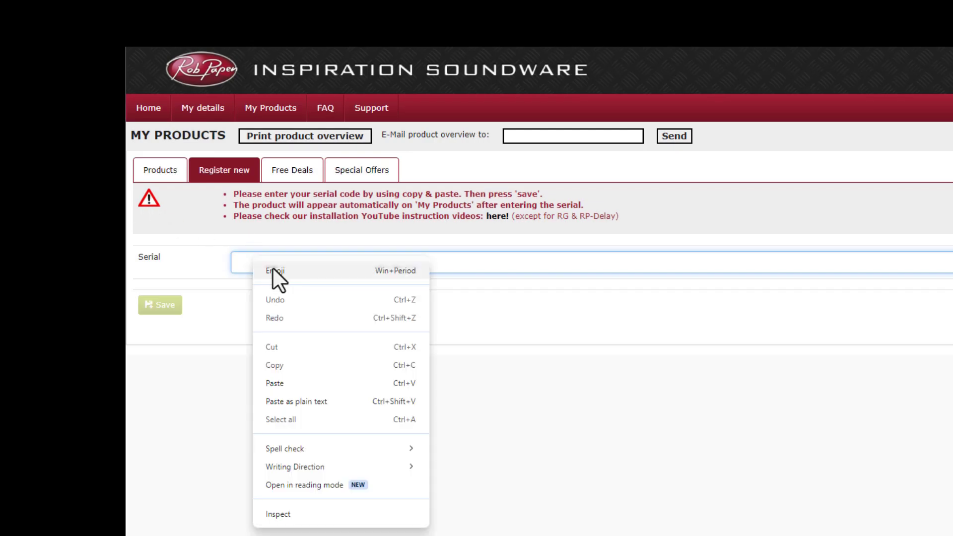
left_click(274, 383)
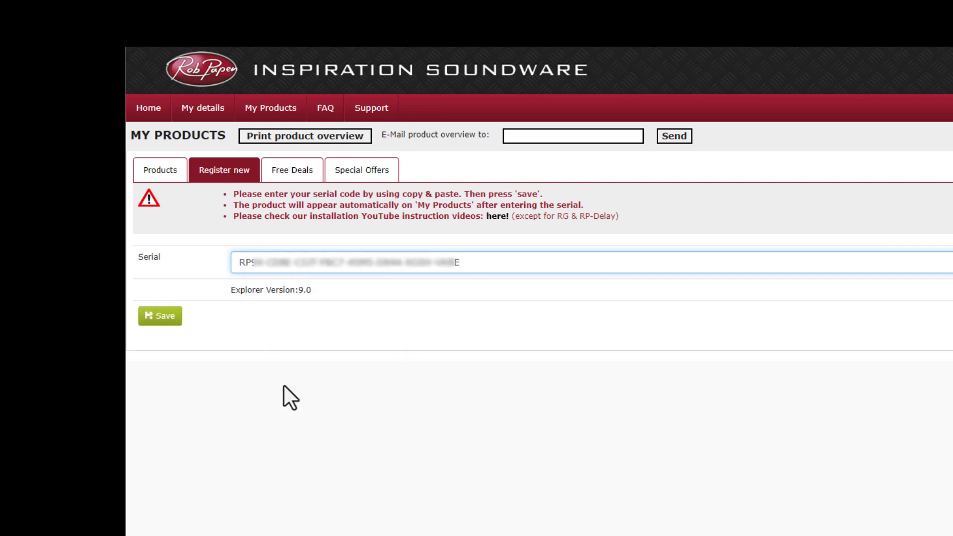
mouse_move(160, 316)
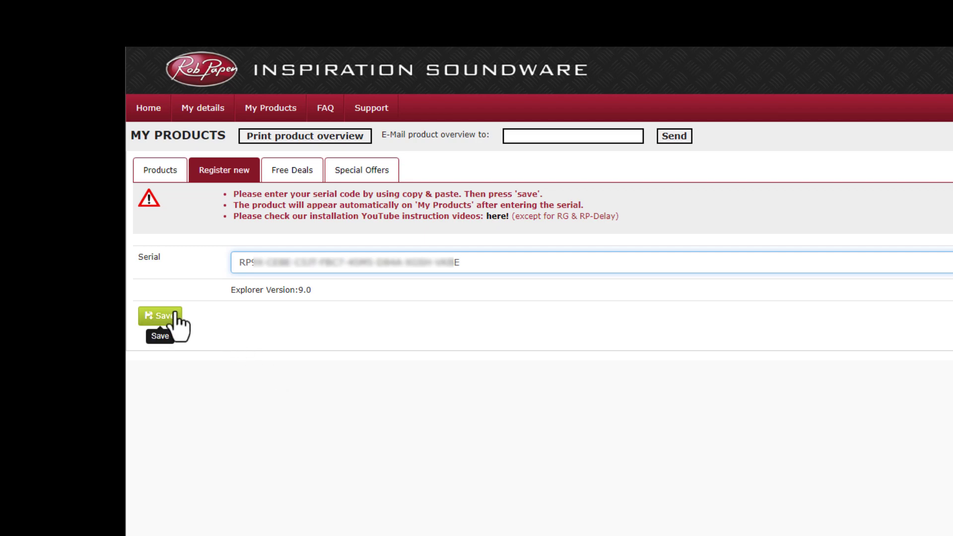
left_click(159, 316)
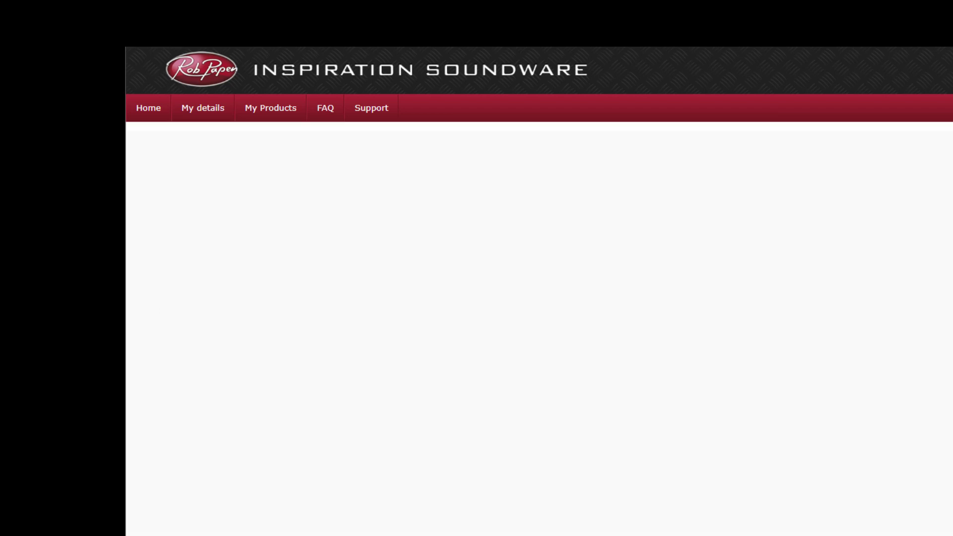
Step: In My Products, expand 'Open download: eXplorer 9' to show the Windows and Mac installers
left_click(270, 108)
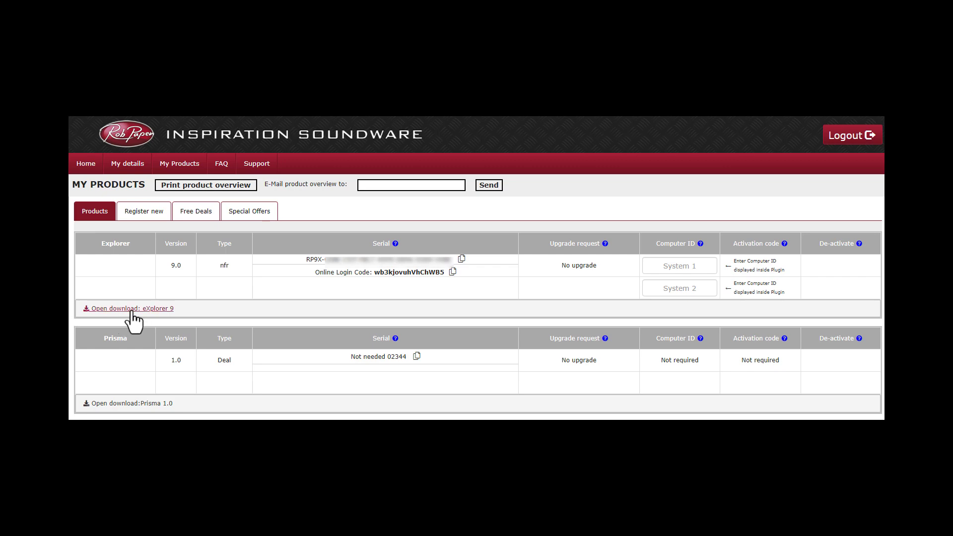
left_click(132, 308)
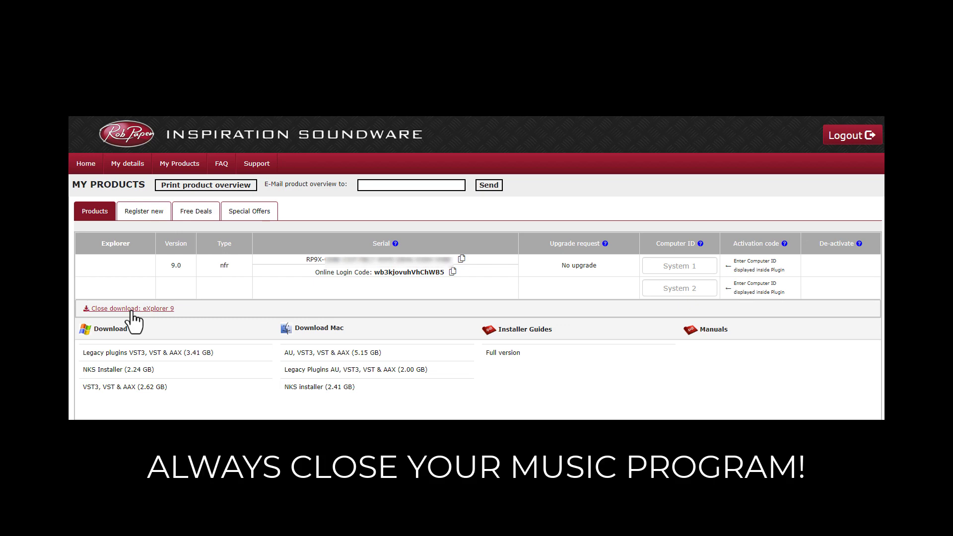